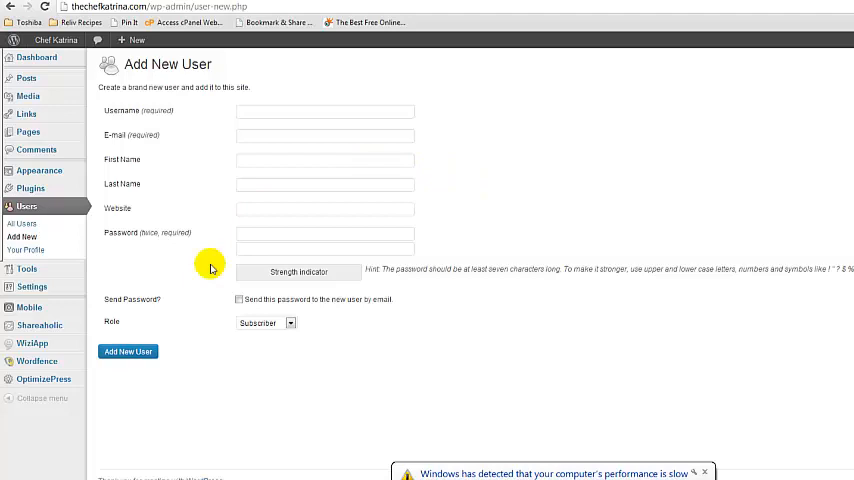
pyautogui.moveTo(234, 116)
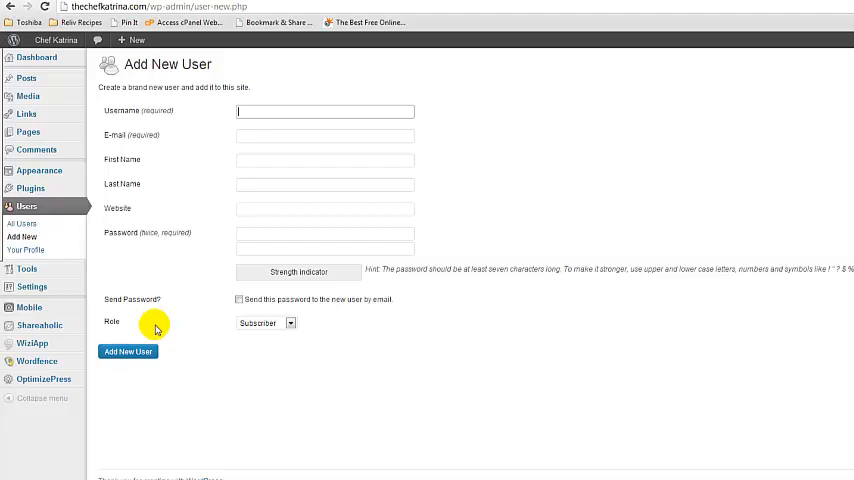
# - Enter 'wordfence security' as the query in the plugin directory search box
pyautogui.click(266, 322)
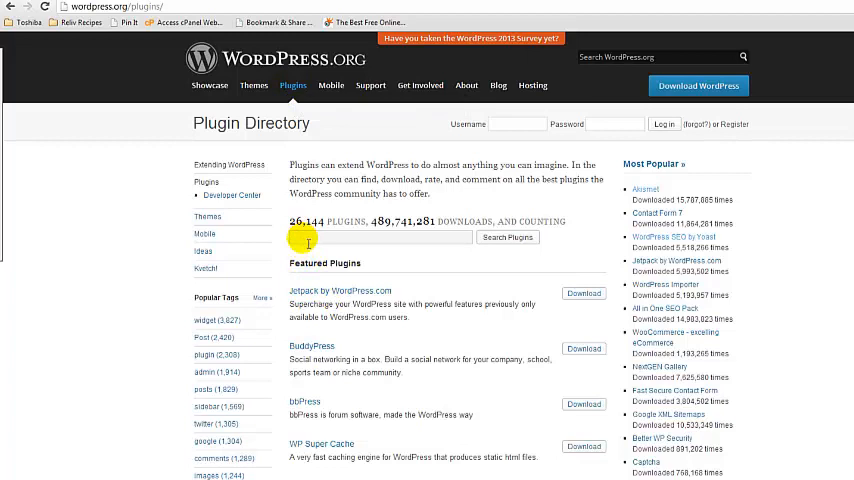
pyautogui.click(378, 236)
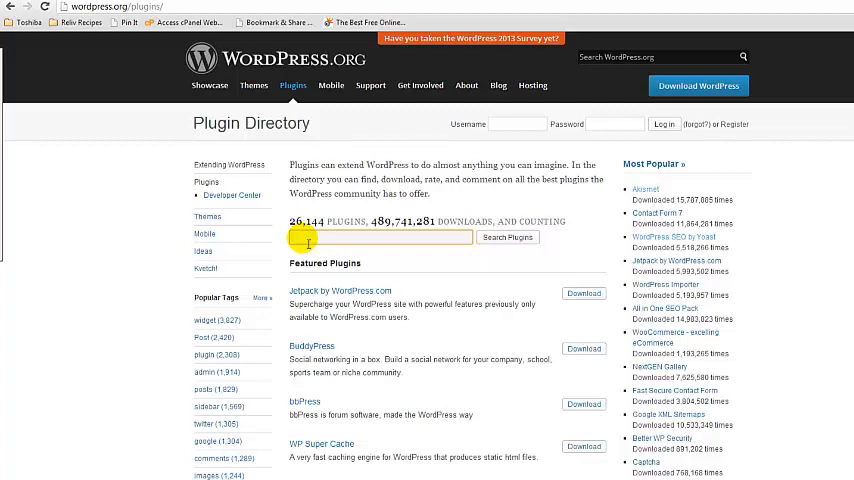
pyautogui.click(380, 236)
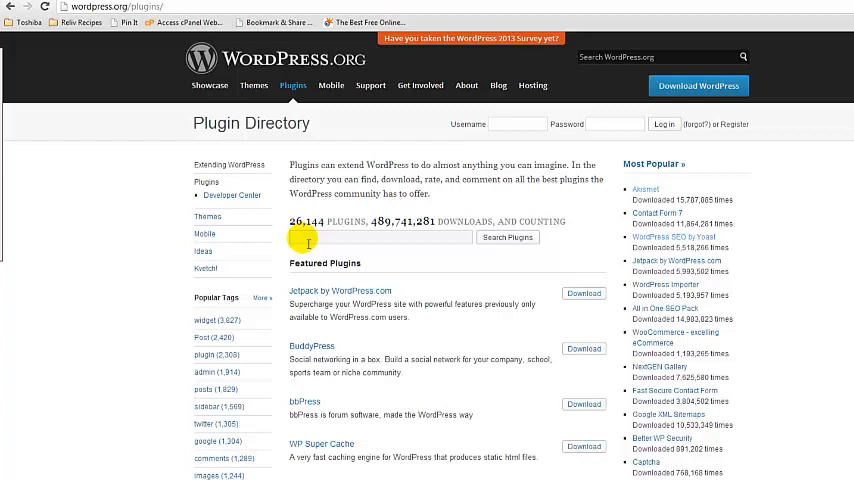
pyautogui.write('war')
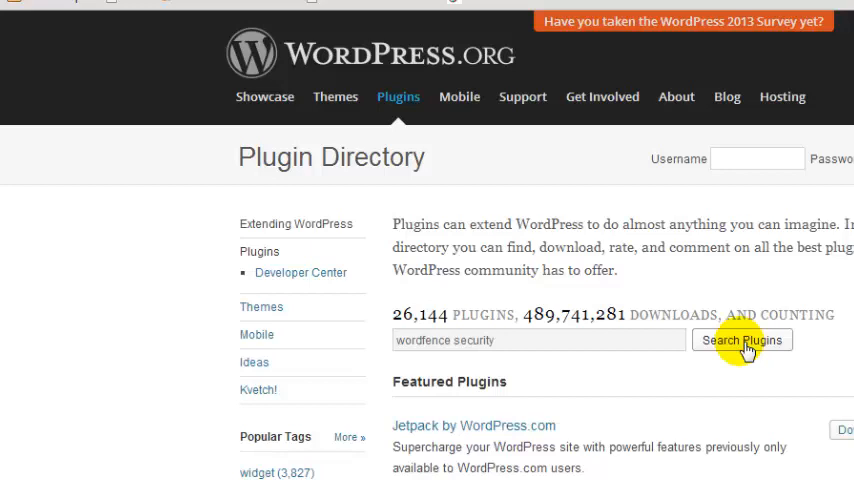
# - Run the search so Wordfence Security heads the five matching plugins
pyautogui.click(742, 340)
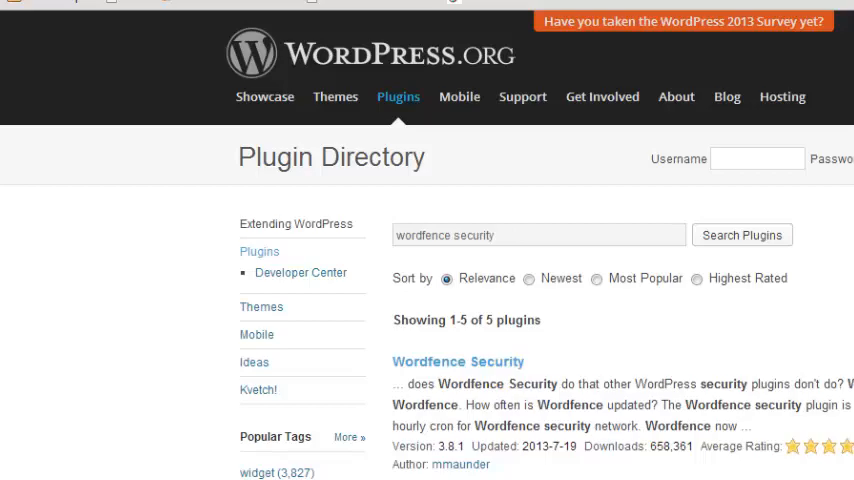
pyautogui.click(458, 360)
pyautogui.write('better wp security')
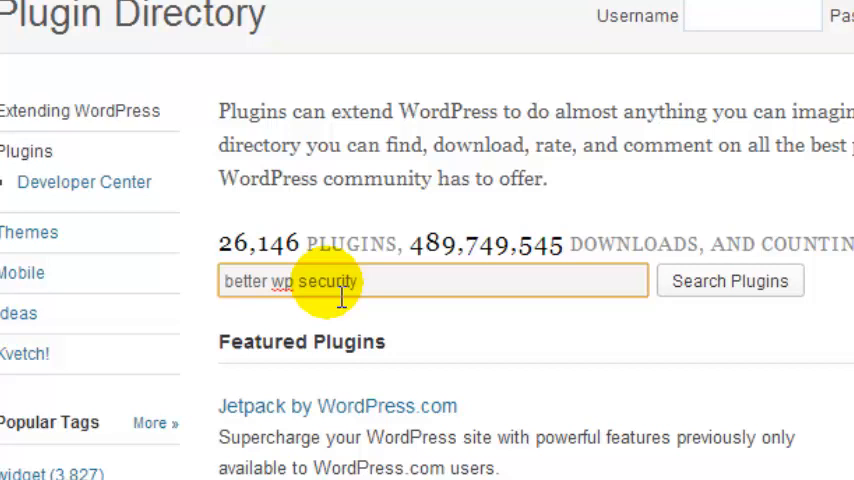
# - Search 'better wp security' and go to the Better WP Security plugin page
pyautogui.click(730, 280)
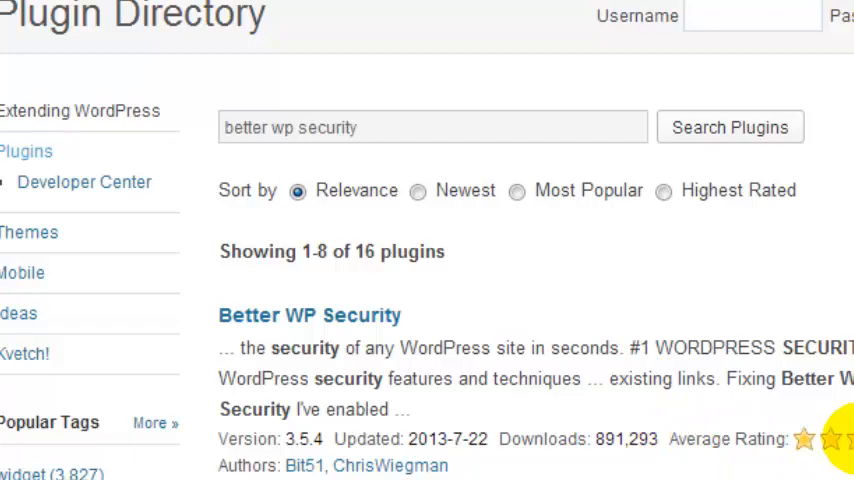
pyautogui.click(310, 314)
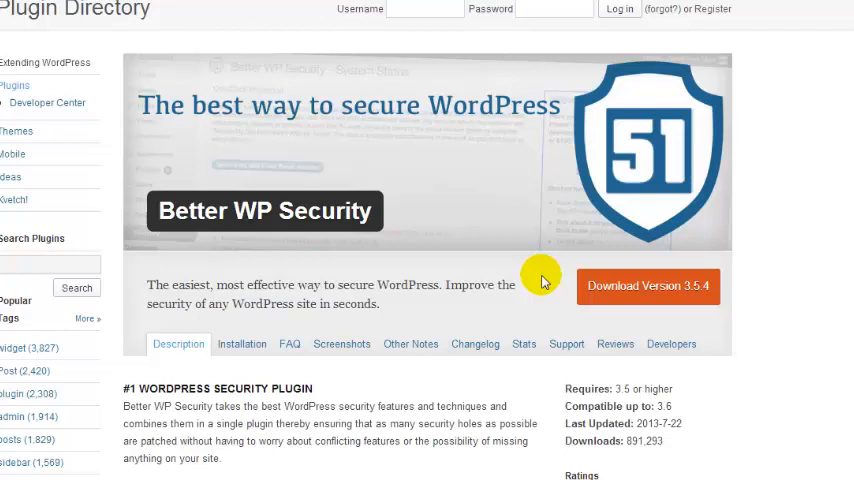
# - Scroll through the Better WP Security description and ratings sections
pyautogui.scroll(-3)
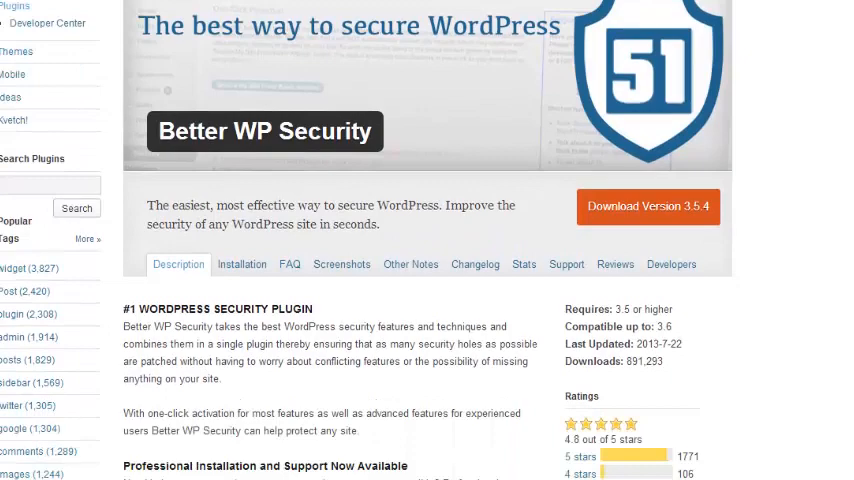
pyautogui.scroll(-3)
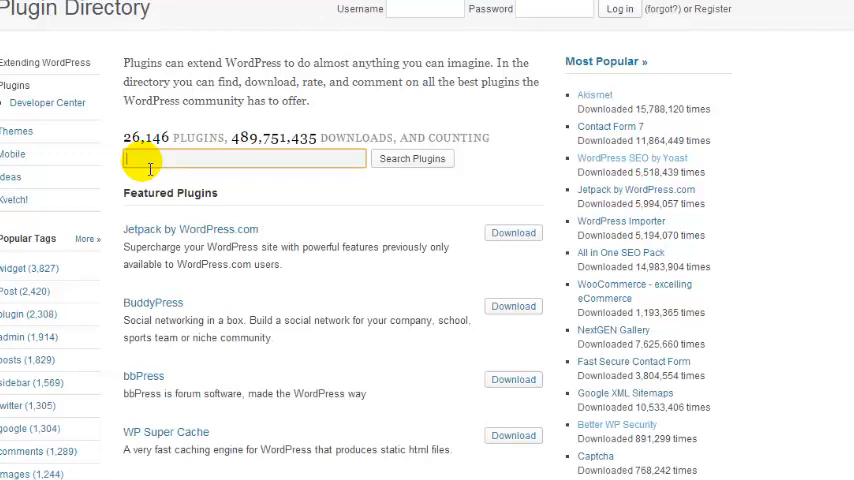
# - Search 'backup to dropbox' and go to the WordPress Backup to Dropbox plugin page
pyautogui.write('backup to dropbox')
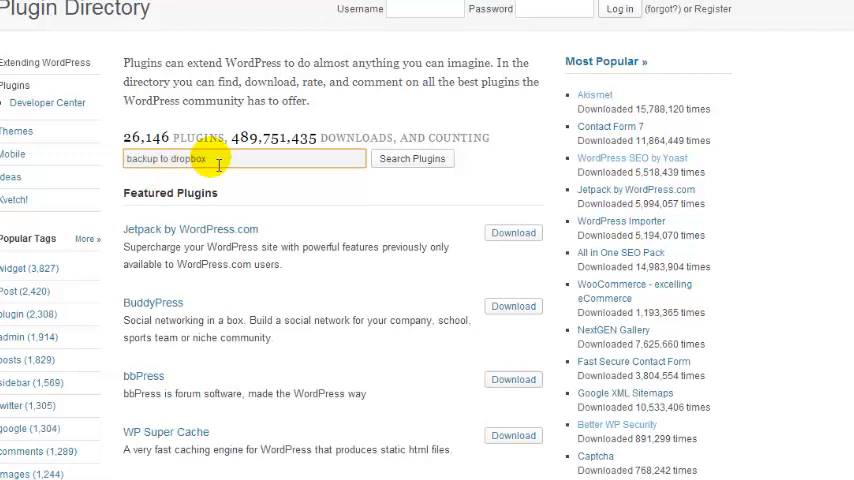
pyautogui.click(412, 158)
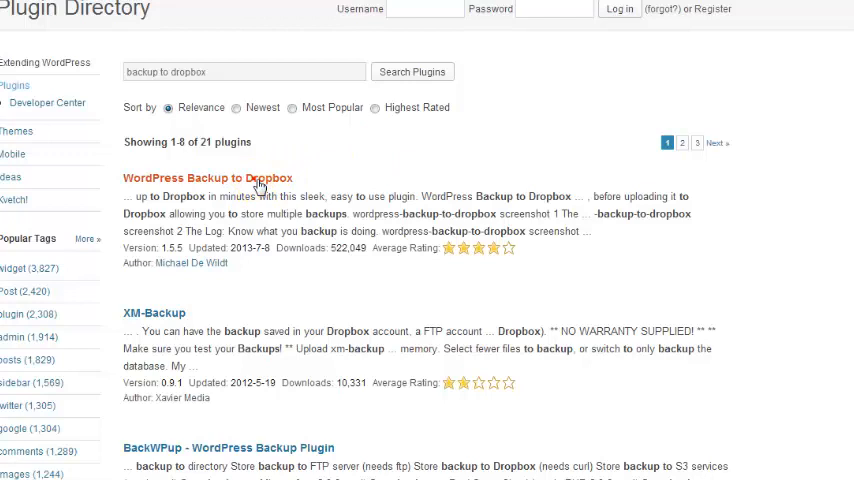
pyautogui.click(208, 178)
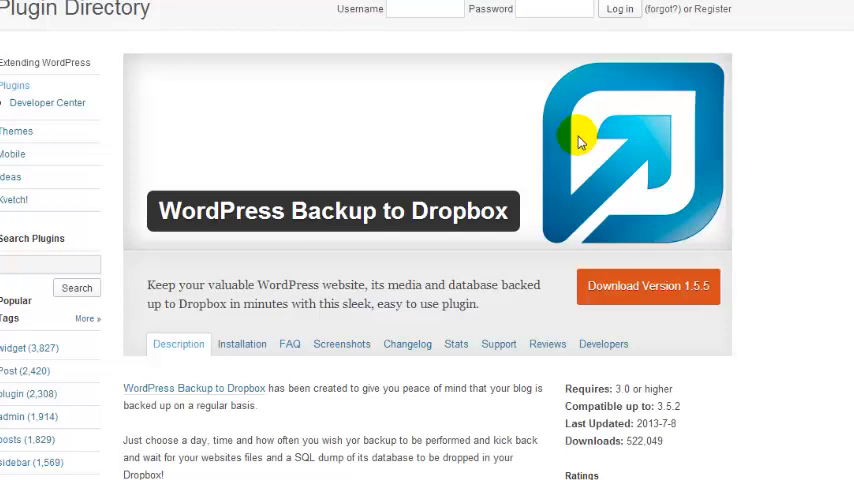